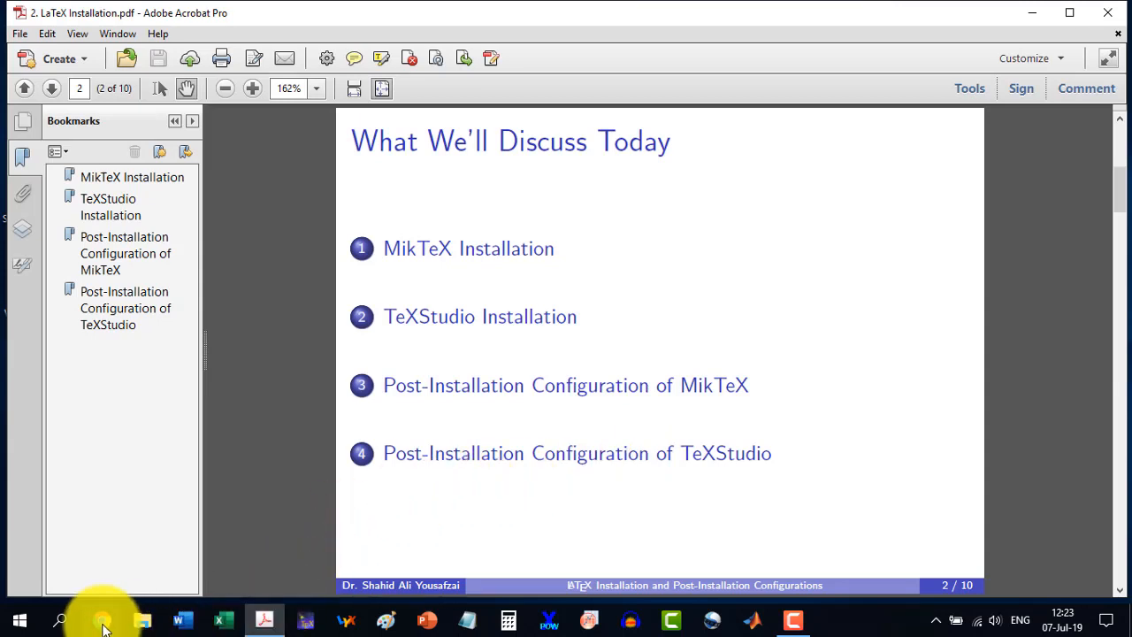
Switch from Acrobat's agenda slide to Chrome to search for a MiKTeX download.
left_click(102, 620)
type("mik")
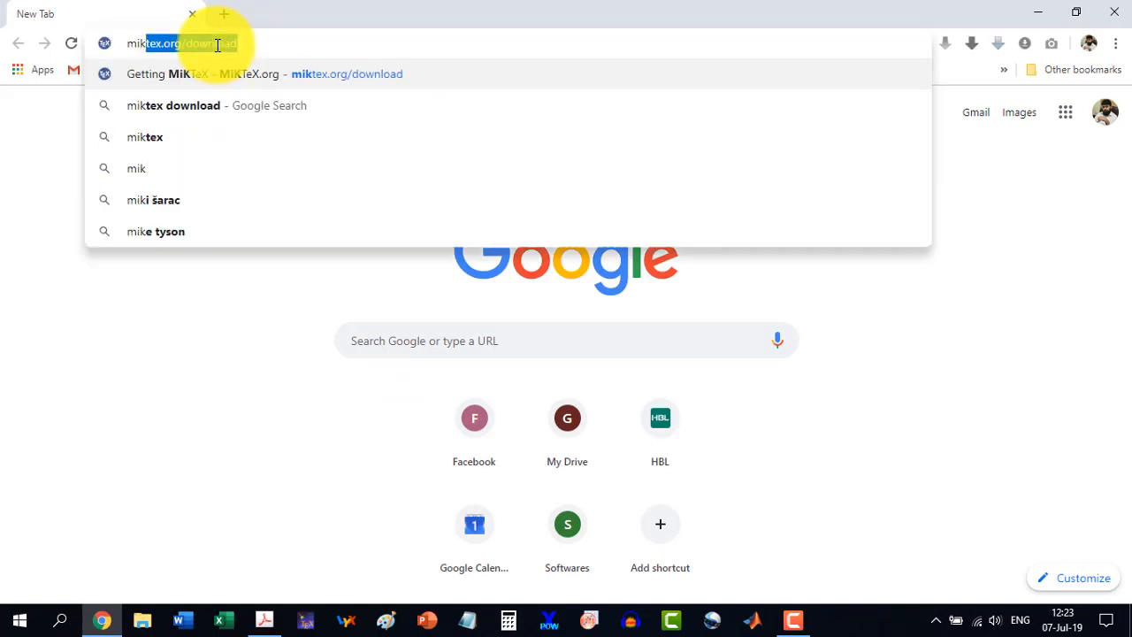
mouse_move(168, 119)
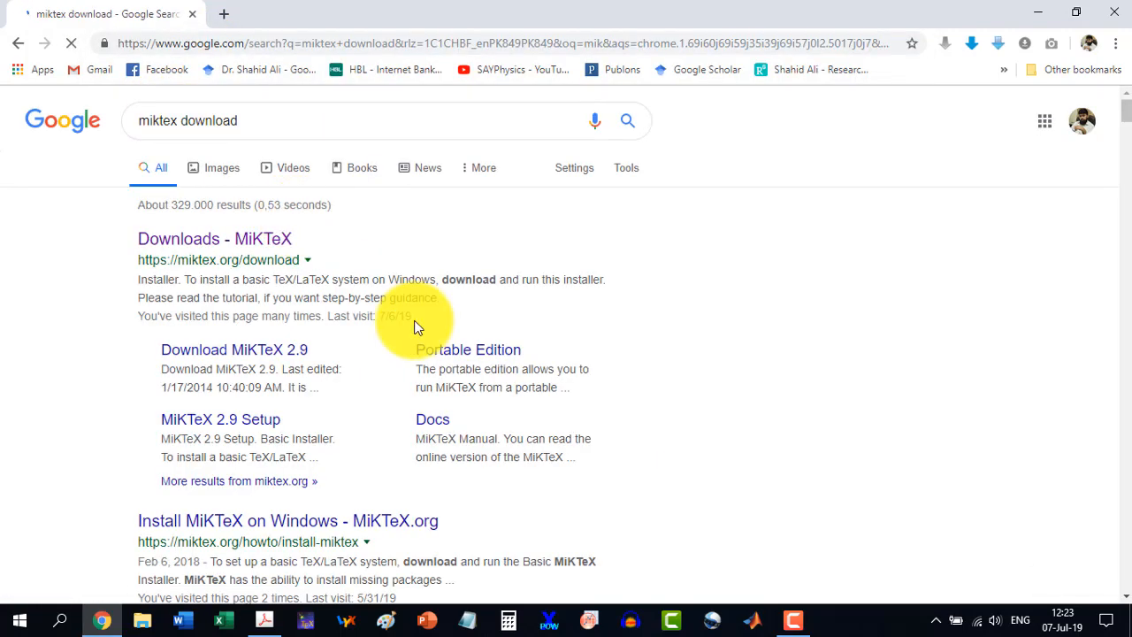
mouse_move(273, 243)
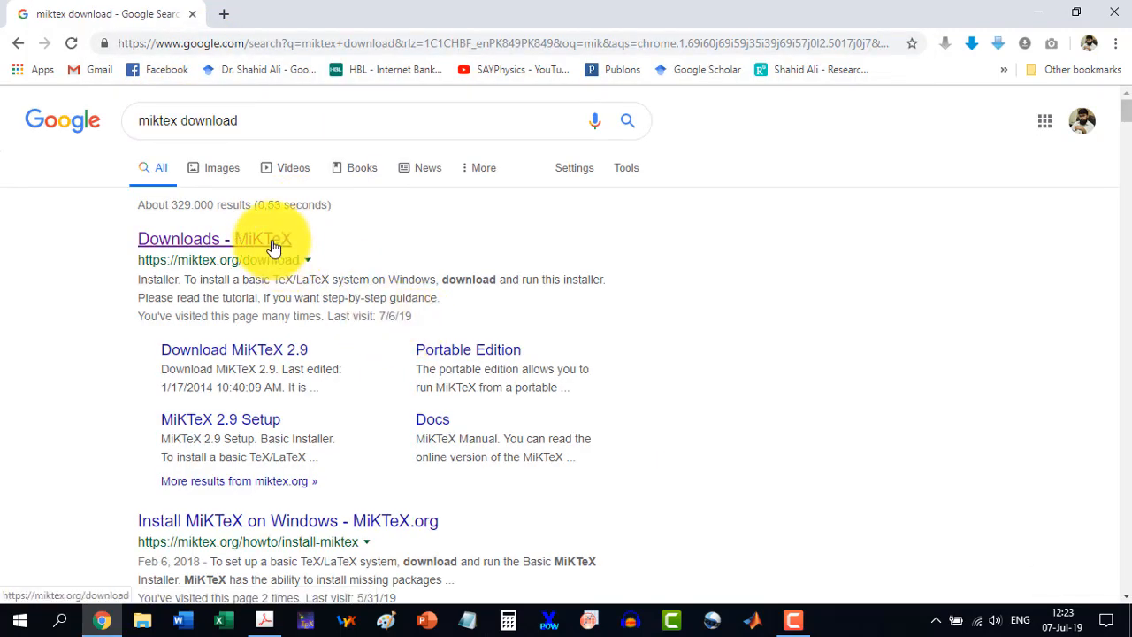
Open the 'Downloads - MiKTeX' result and scroll to the basic-miktex-2.9.7100-x64.exe installer.
left_click(212, 239)
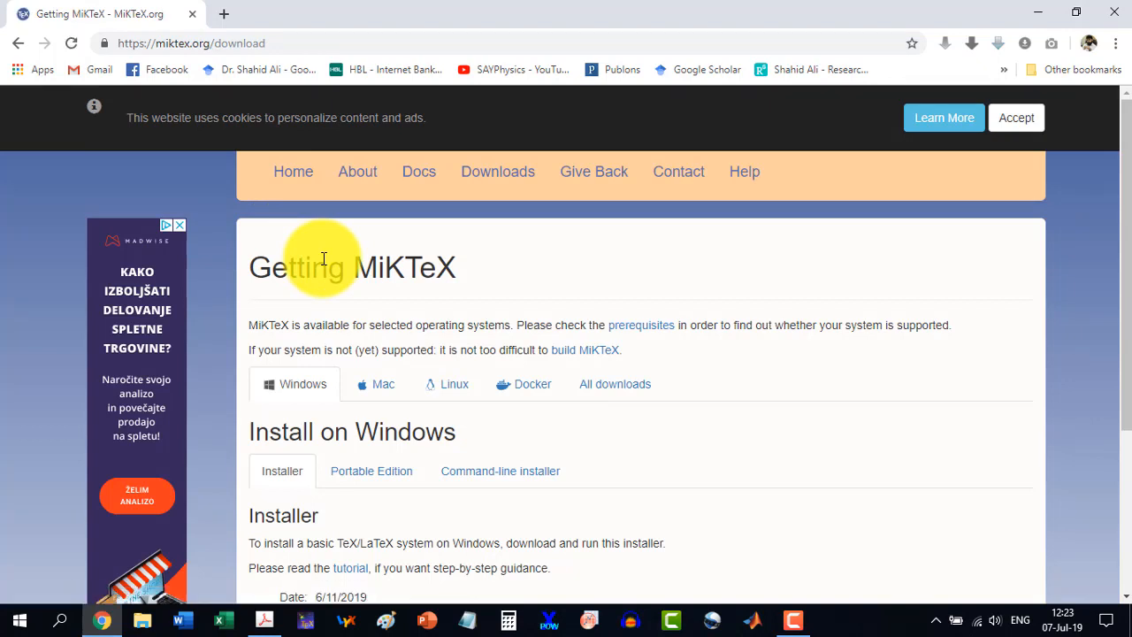
scroll("down", 3)
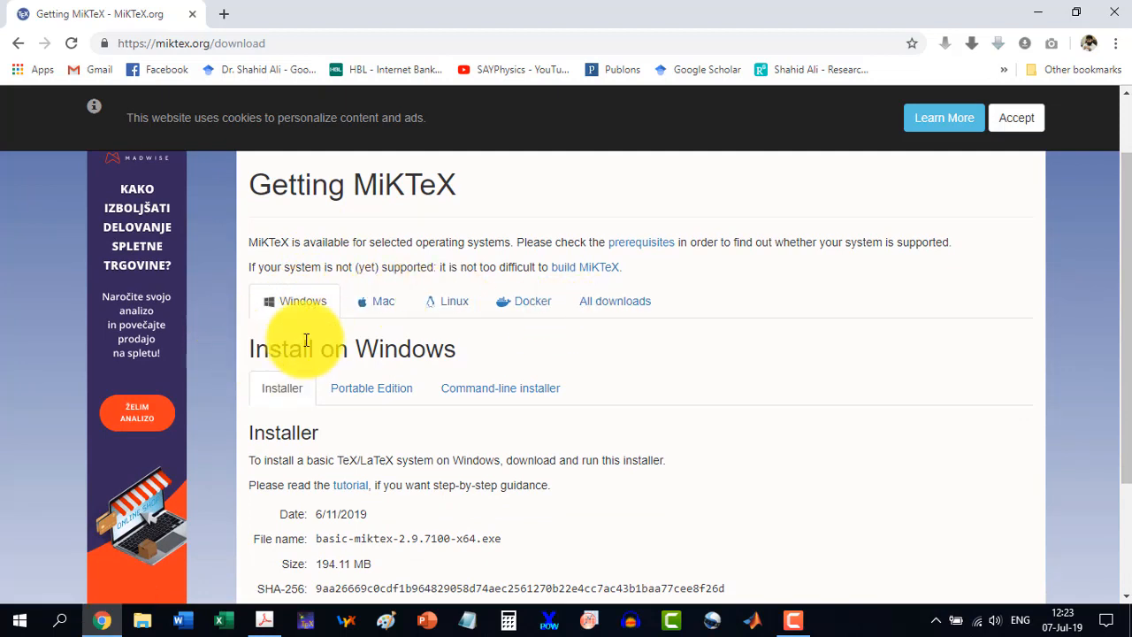
scroll("down", 3)
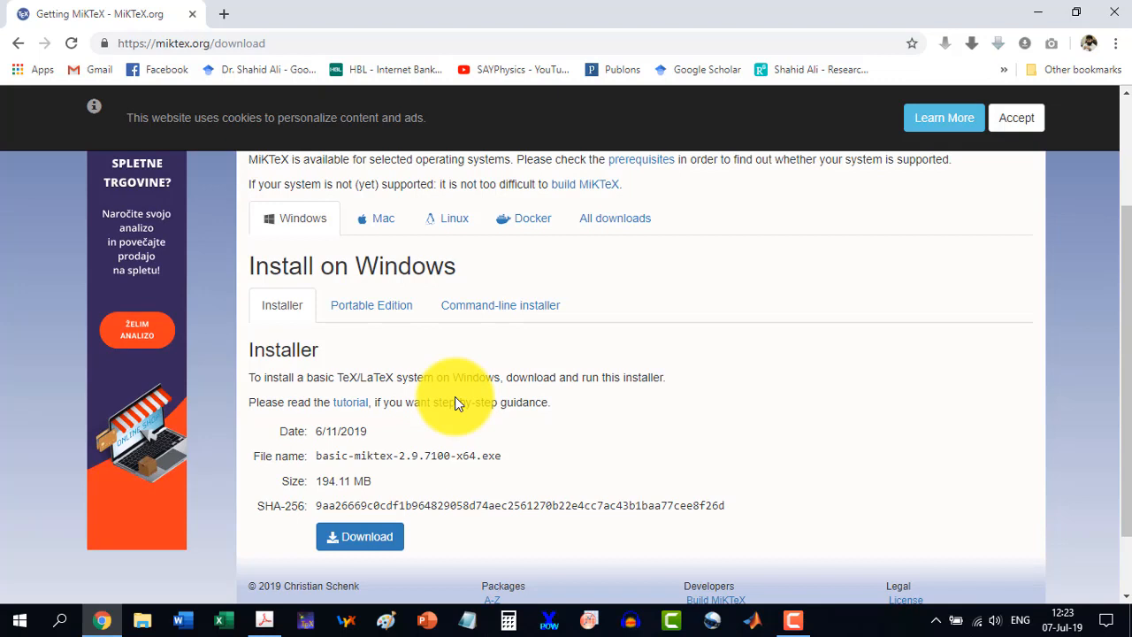
mouse_move(615, 219)
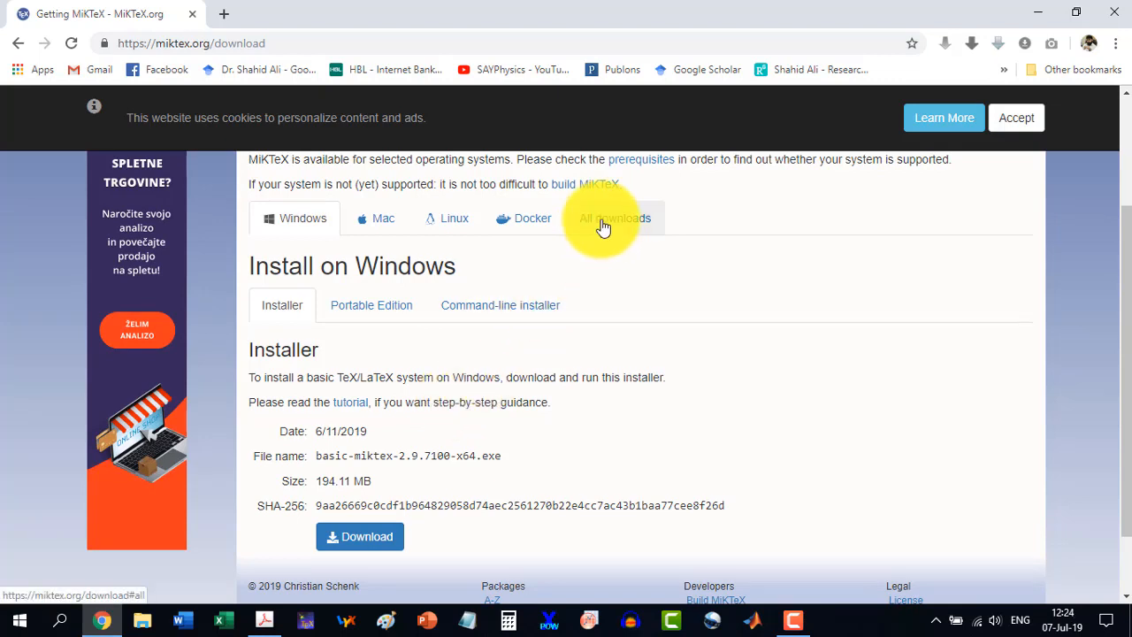
left_click(614, 218)
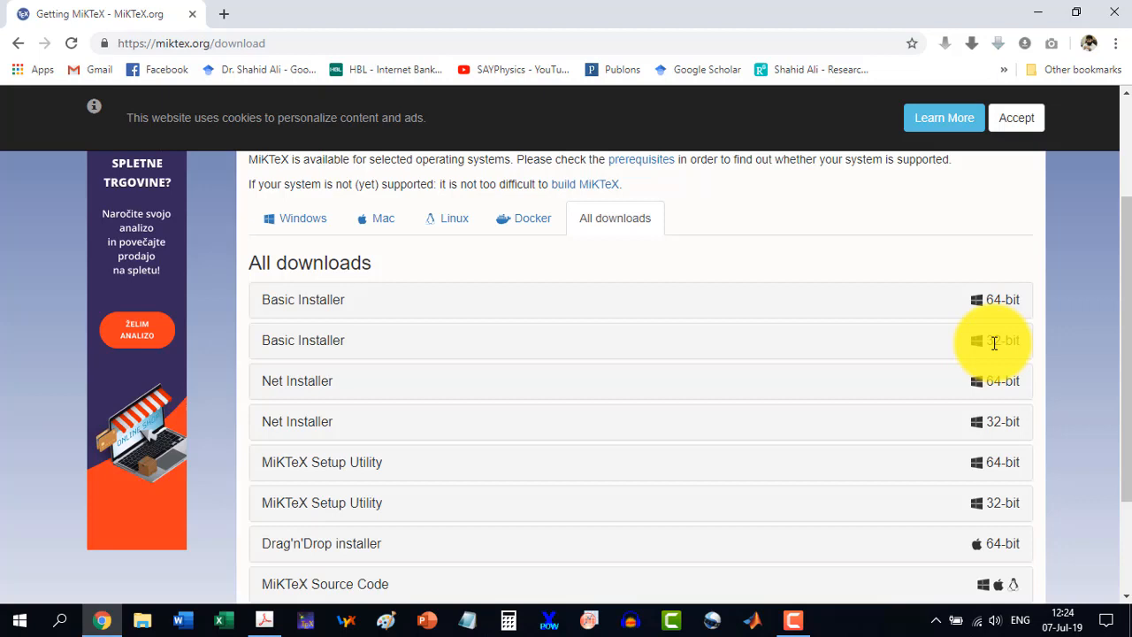
left_click(301, 217)
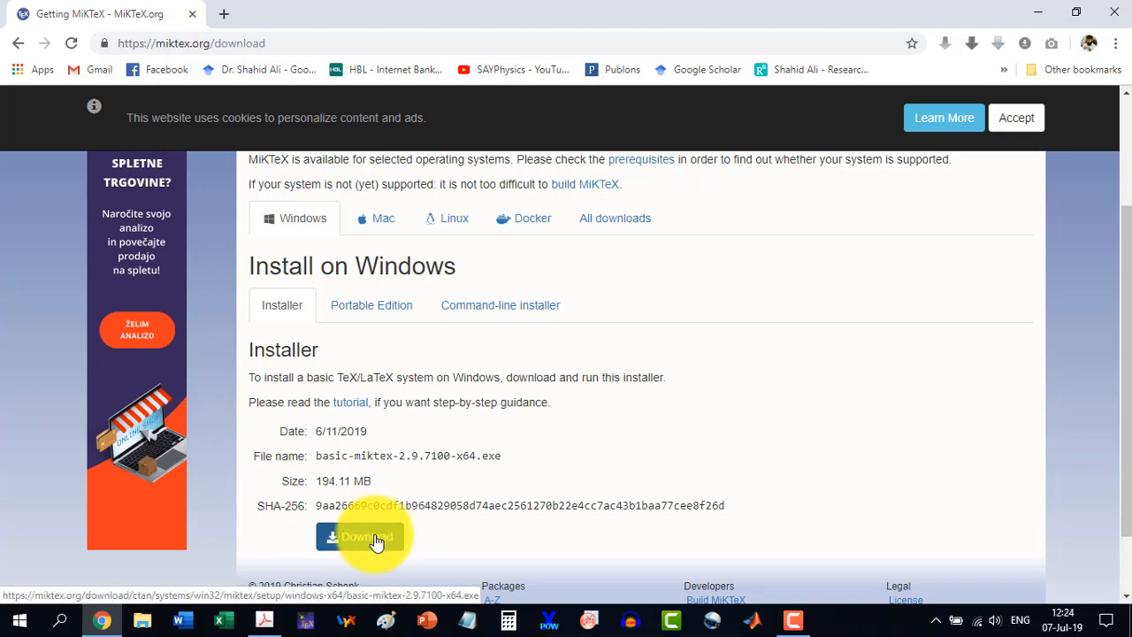
Start downloading the 194 MB basic-miktex-2.9.7100 Windows installer.
left_click(359, 536)
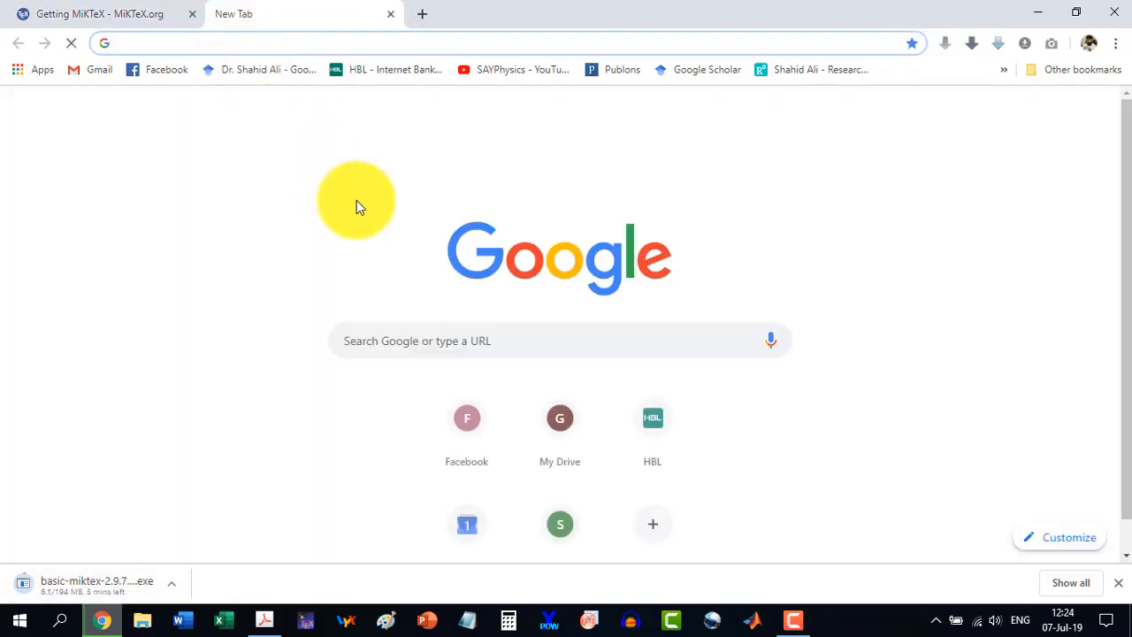
Search Google for texstudio and open the official TeXstudio homepage.
type("texstudio")
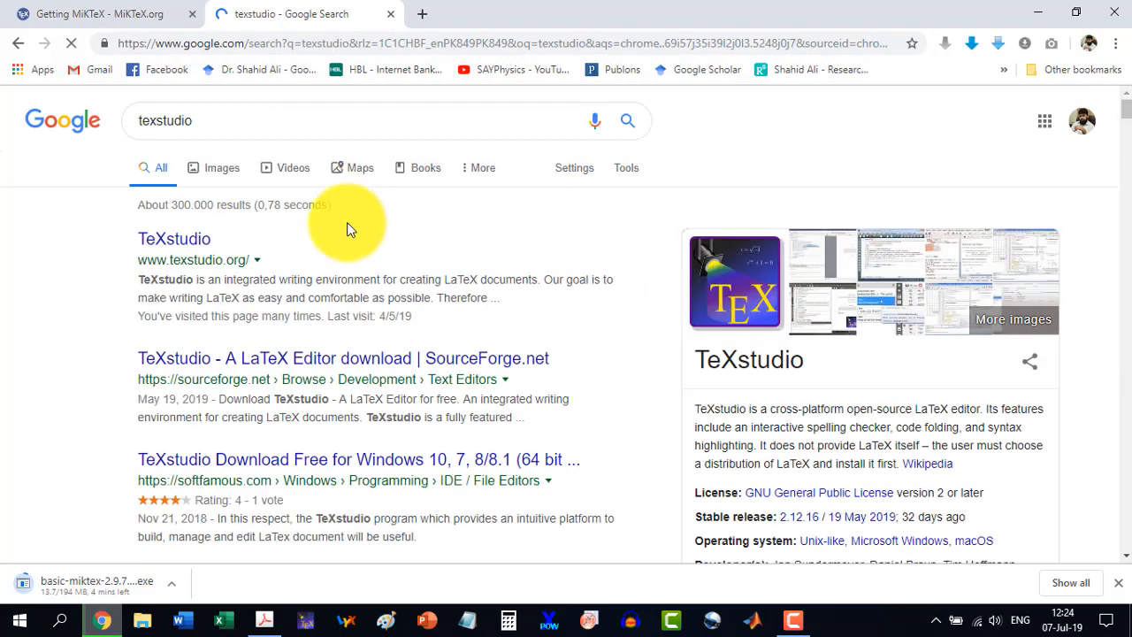
left_click(174, 239)
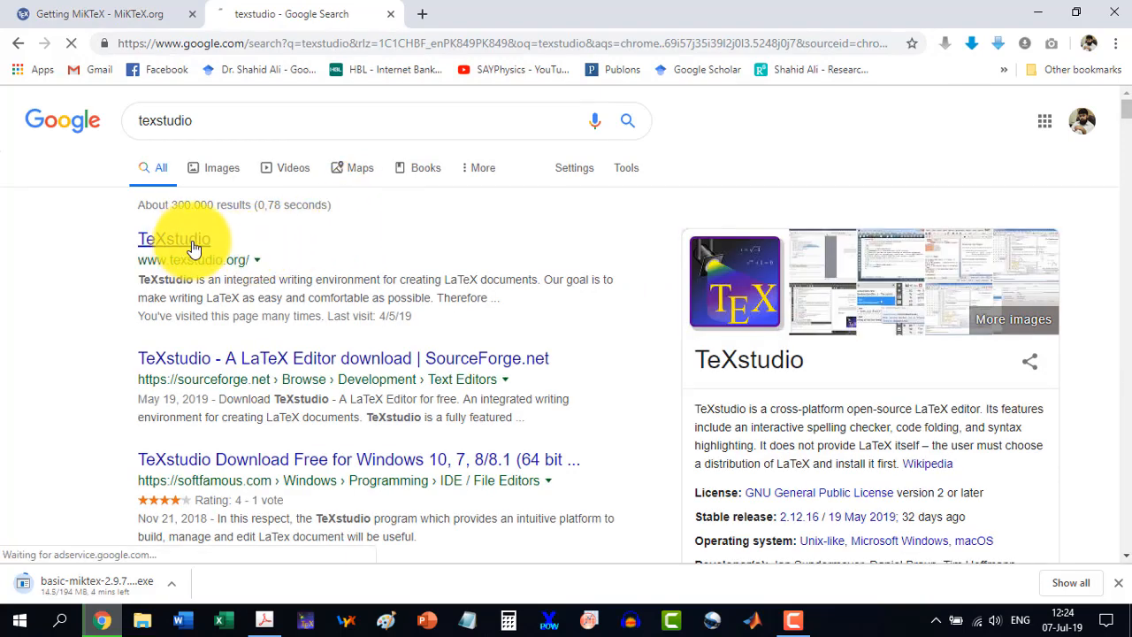
left_click(175, 239)
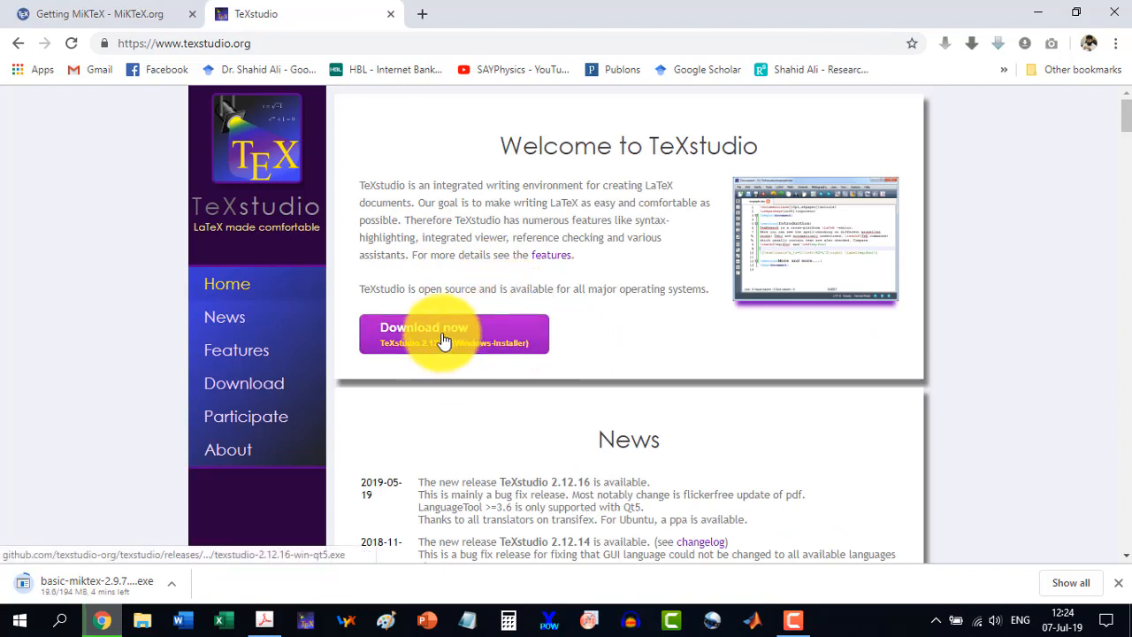
mouse_move(444, 341)
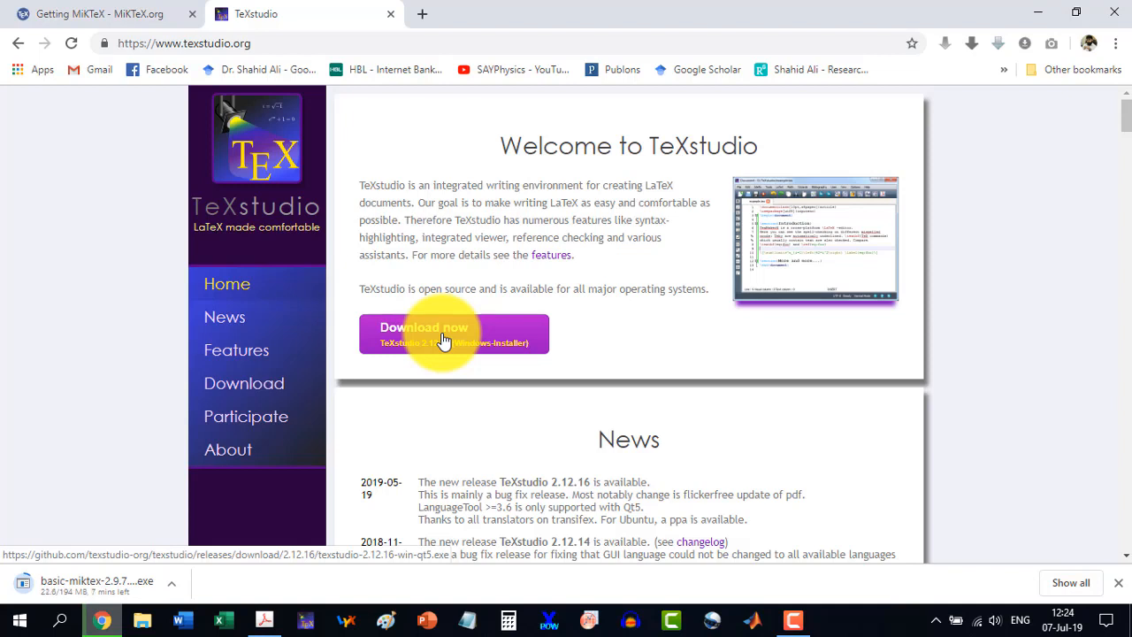
Download the TeXstudio 2.12.16 Windows installer and keep it past the warning.
left_click(454, 333)
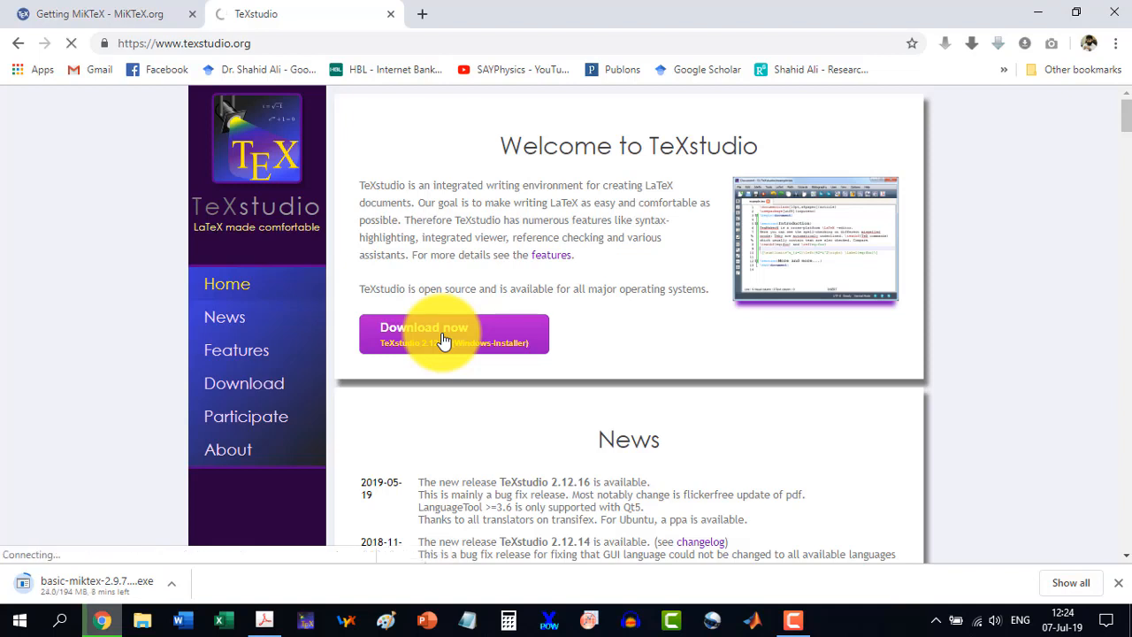
left_click(454, 334)
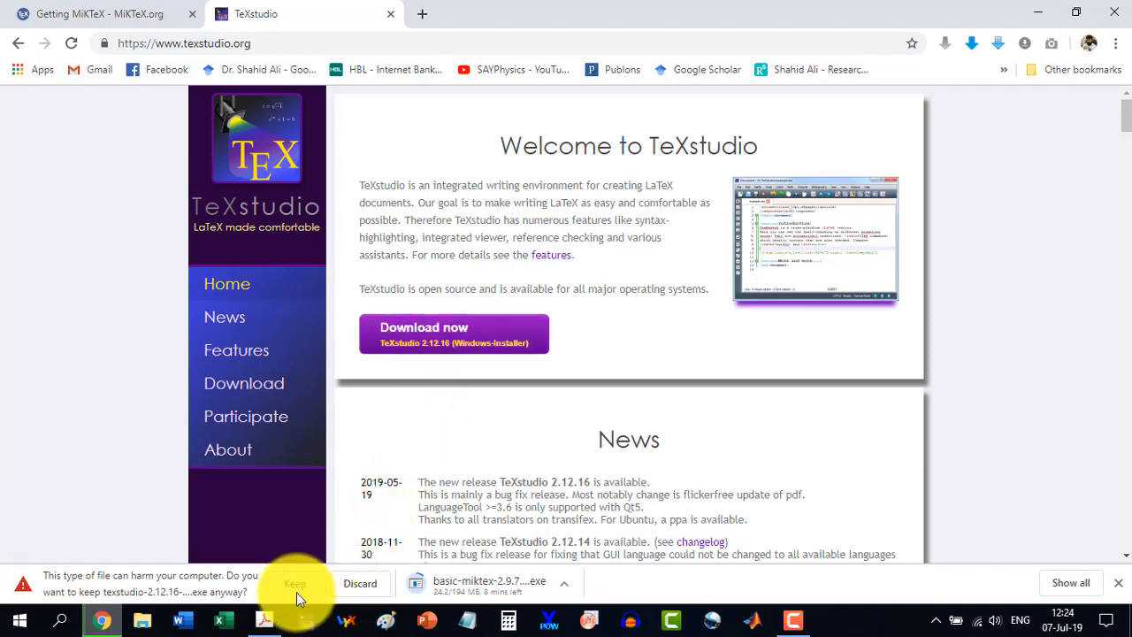
left_click(294, 583)
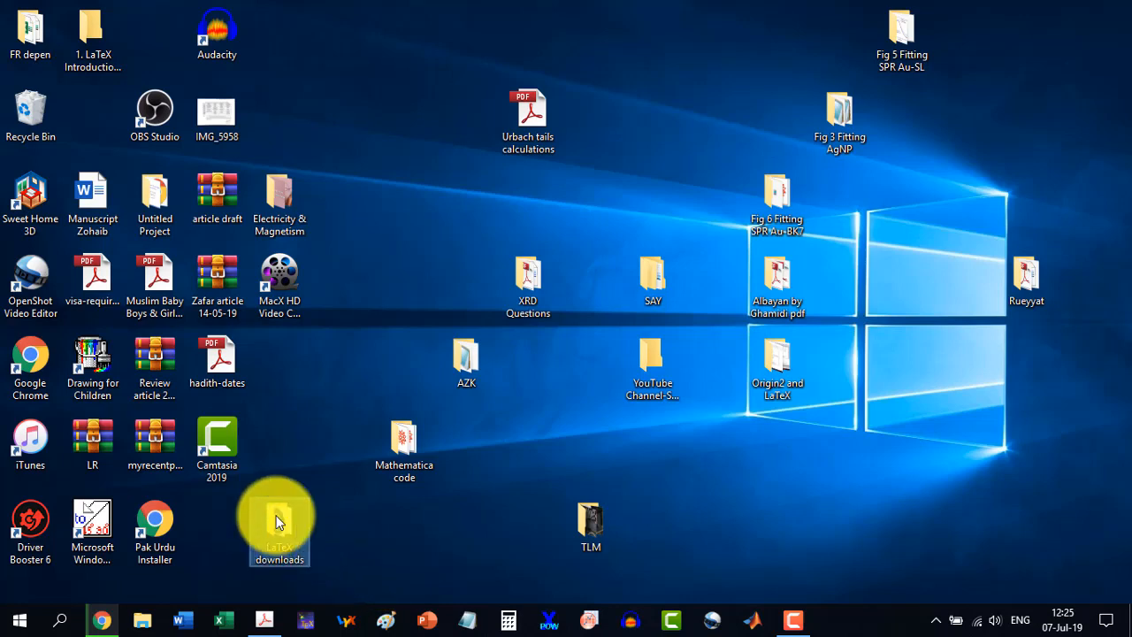
Open the desktop 'LaTeX downloads' folder holding the basic-miktex and texstudio installers.
double_click(280, 522)
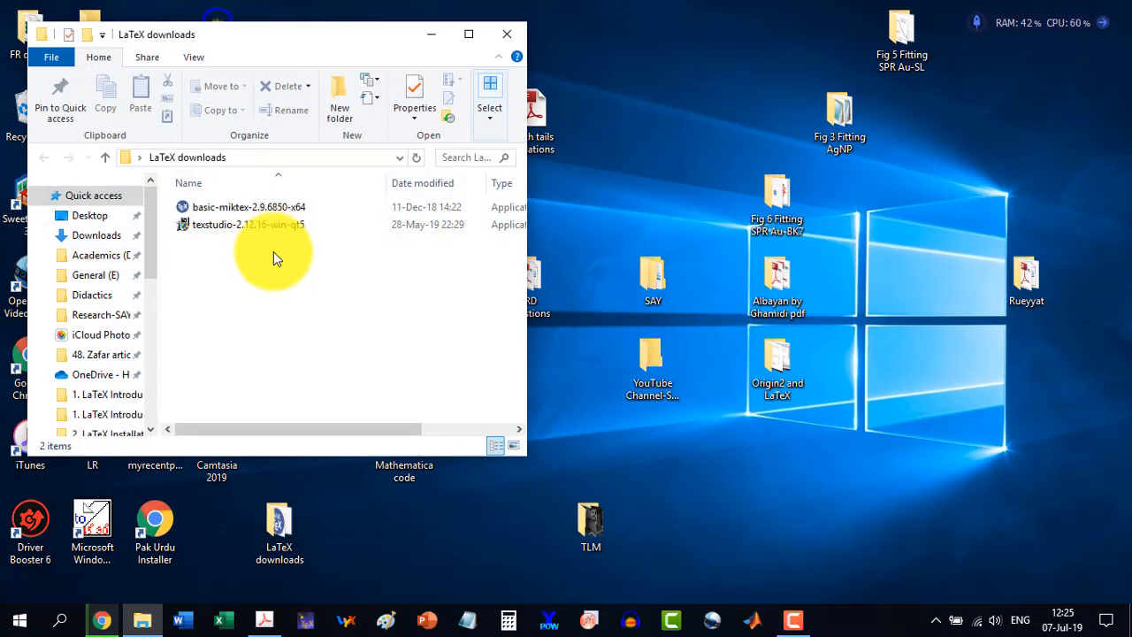